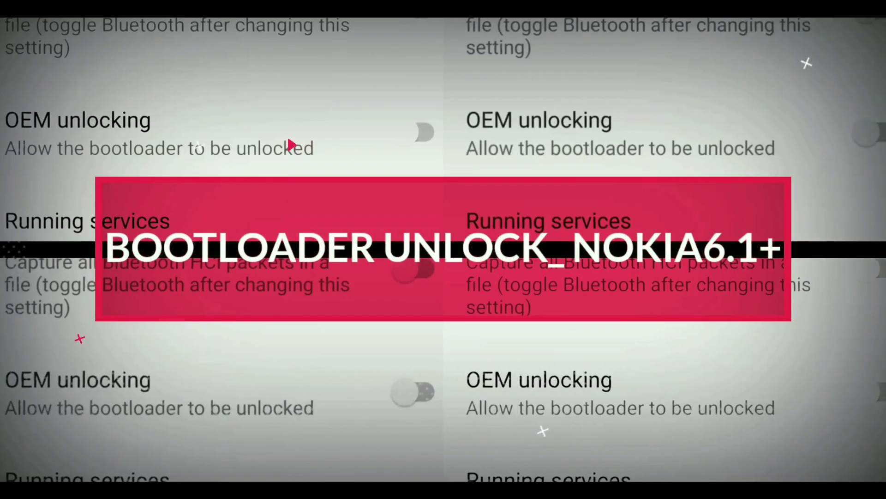
Open Settings' System page and expand Advanced to show About phone and Developer options.
click(423, 132)
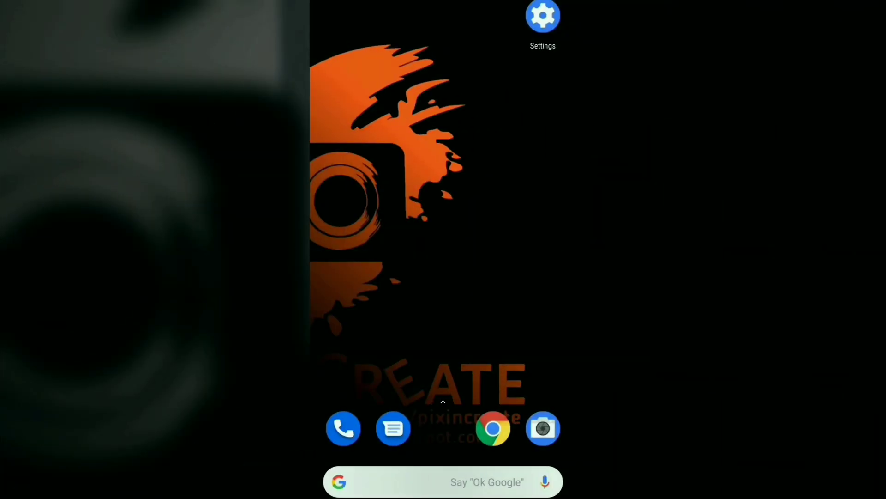
click(542, 15)
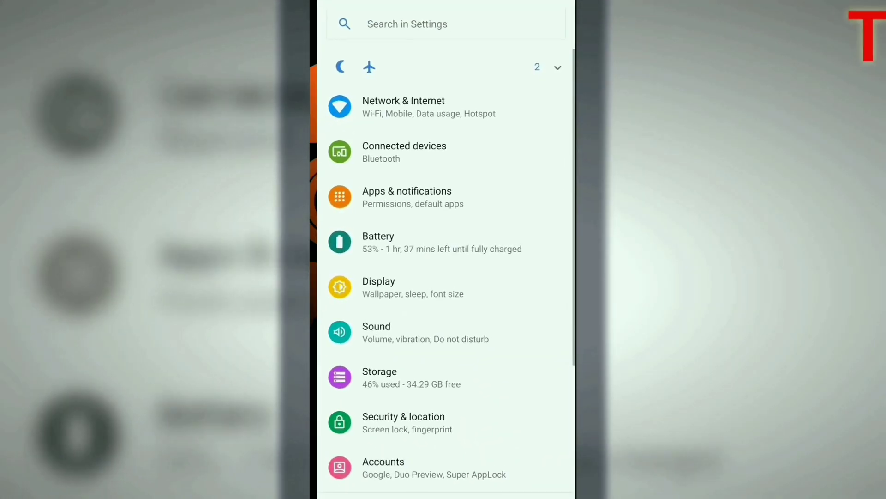
scroll(down, 3)
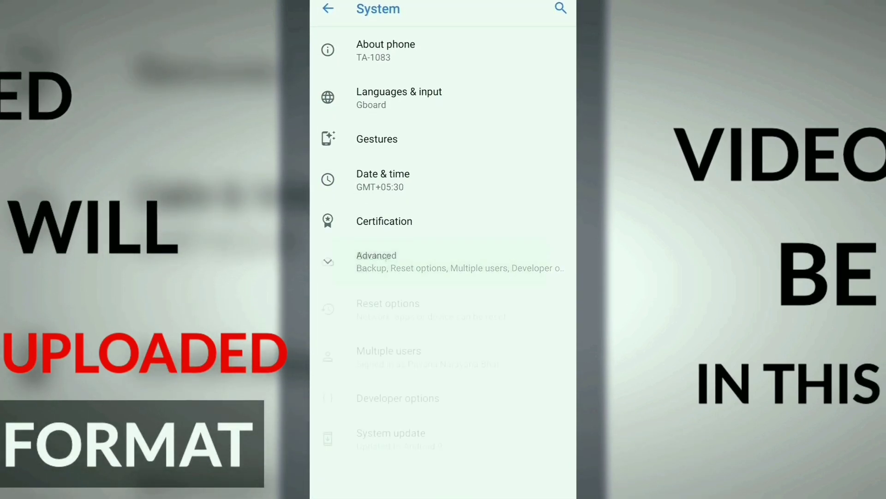
click(376, 261)
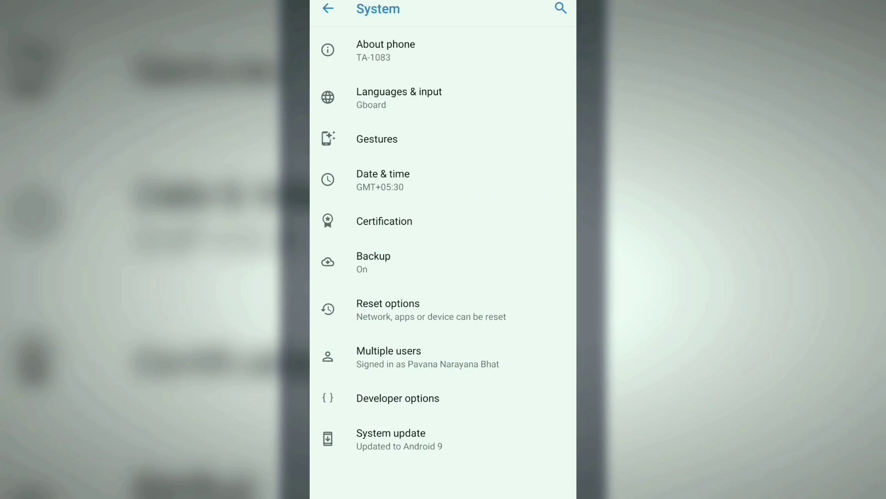
click(424, 50)
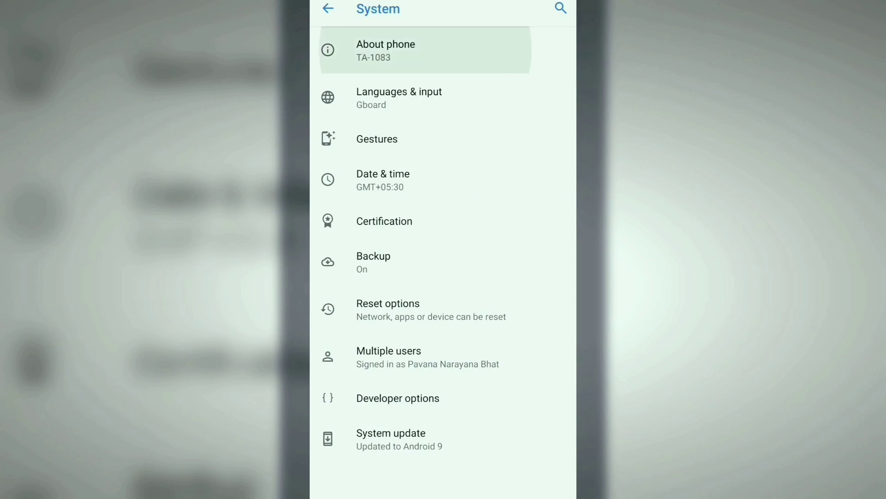
Open About phone and scroll down to the Build number entry.
click(386, 50)
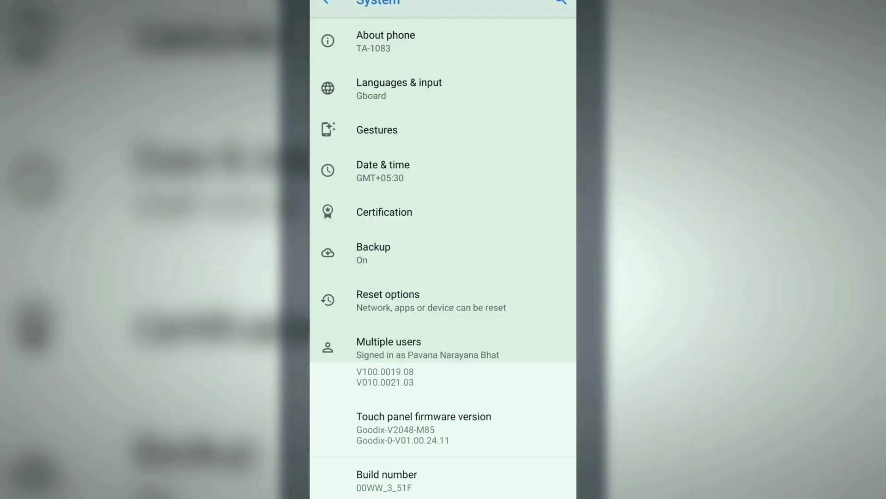
scroll(down, 3)
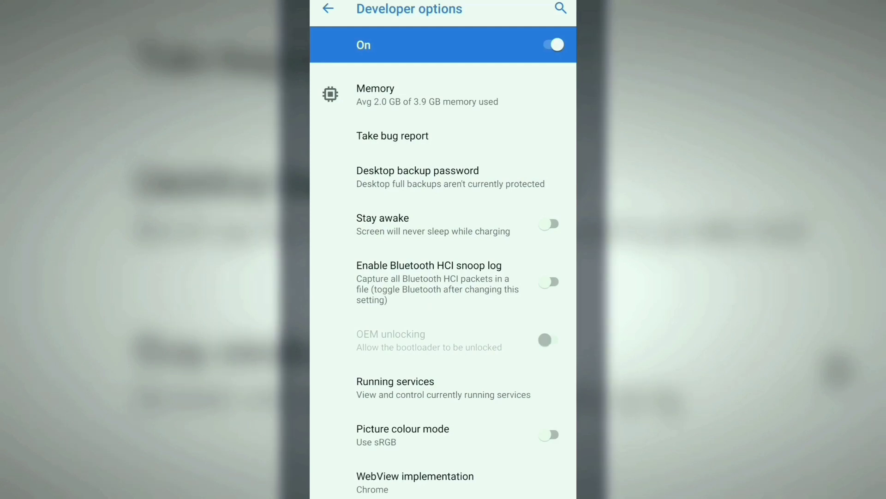
Switch the Developer options master toggle off, back on, and accept the development settings warning.
click(549, 45)
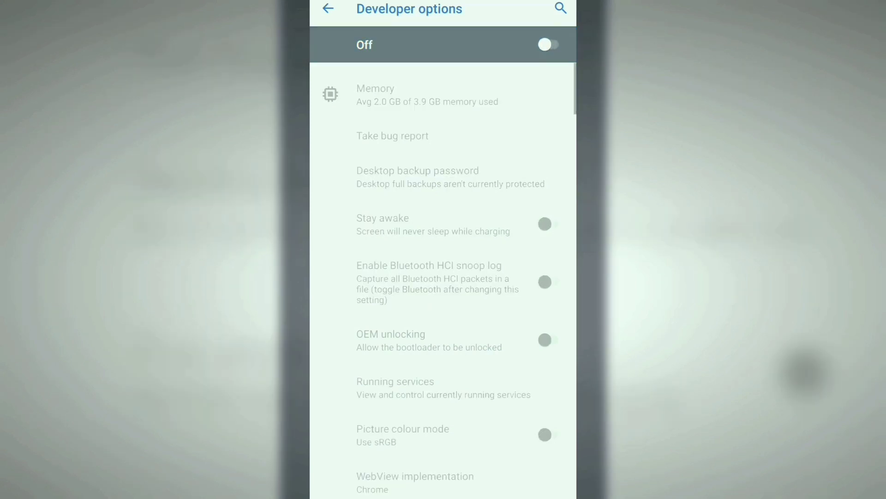
click(547, 45)
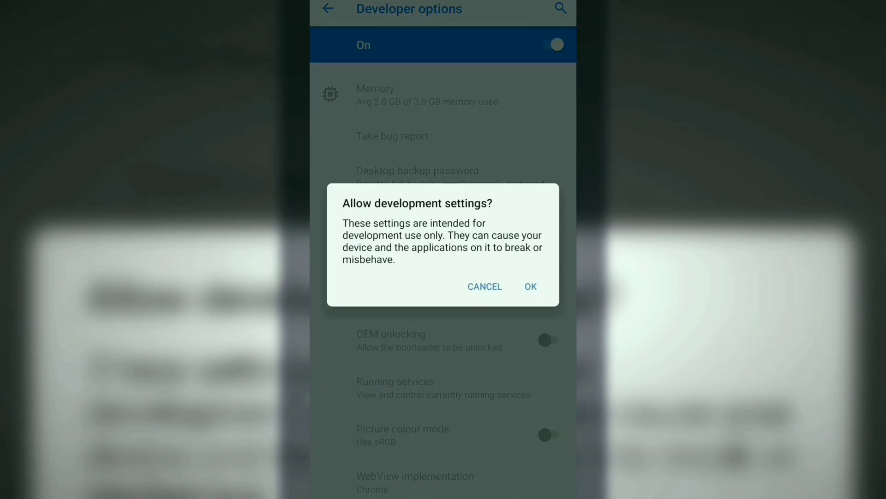
click(529, 286)
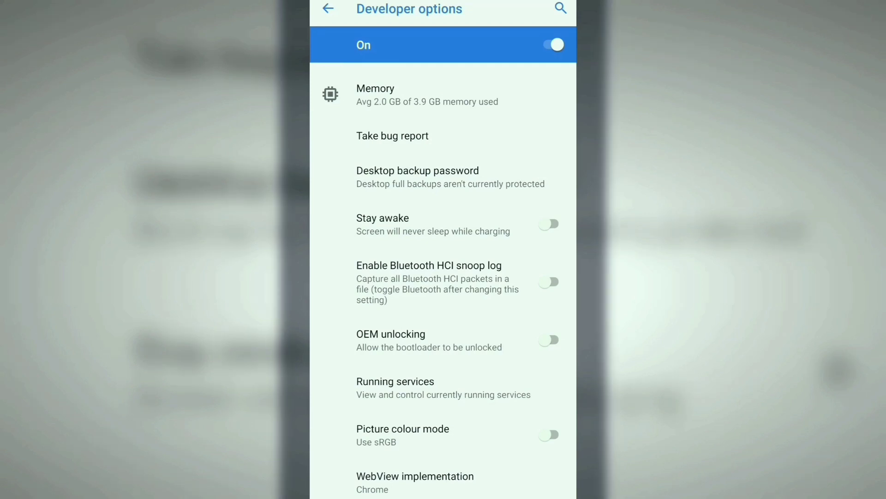
Switch on OEM unlocking and accept the Allow OEM unlocking warning with ENABLE.
click(548, 340)
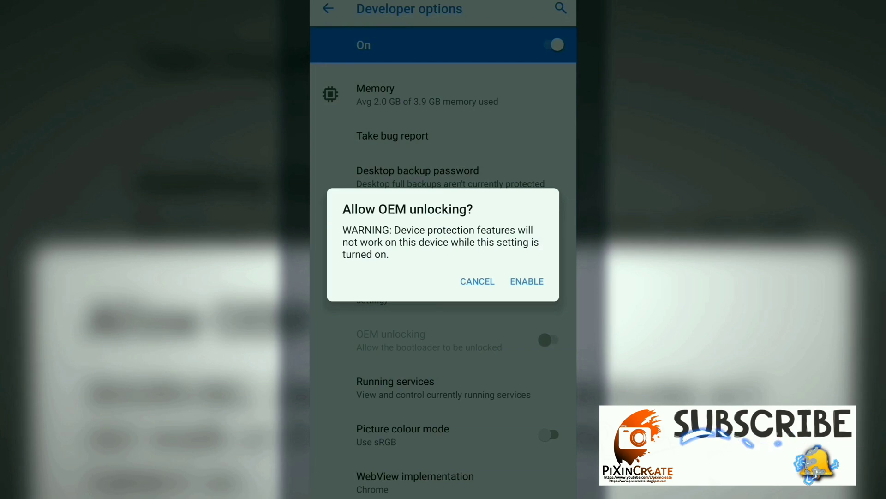
click(477, 281)
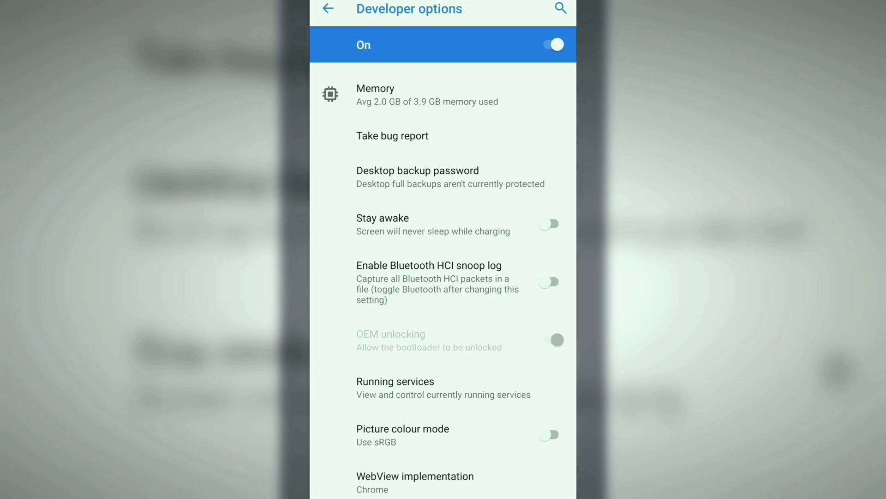
Switch the Developer options master toggle off and then on again.
click(548, 44)
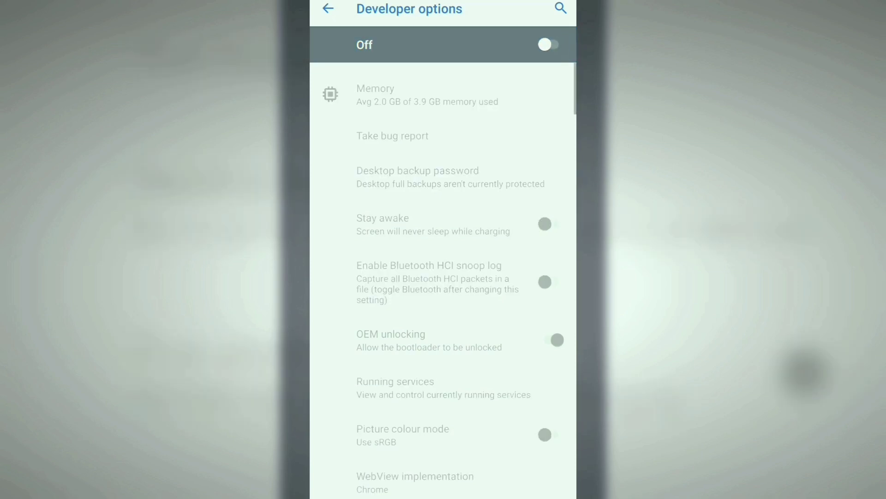
click(545, 44)
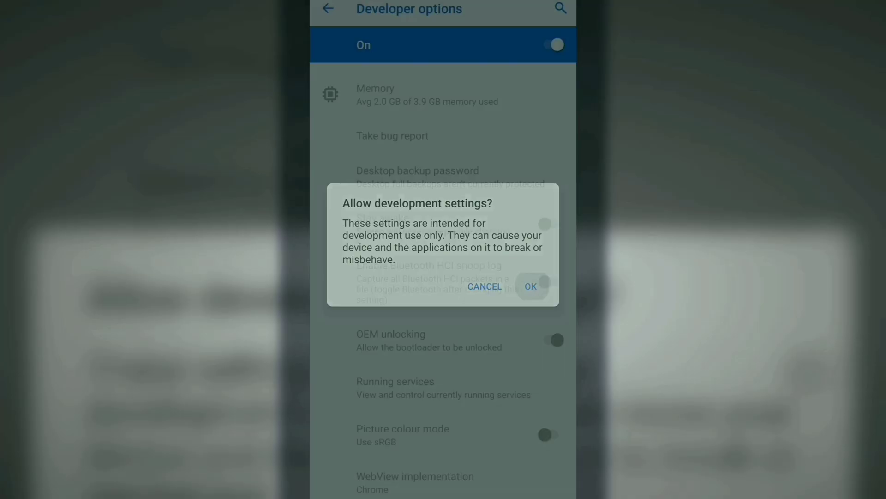